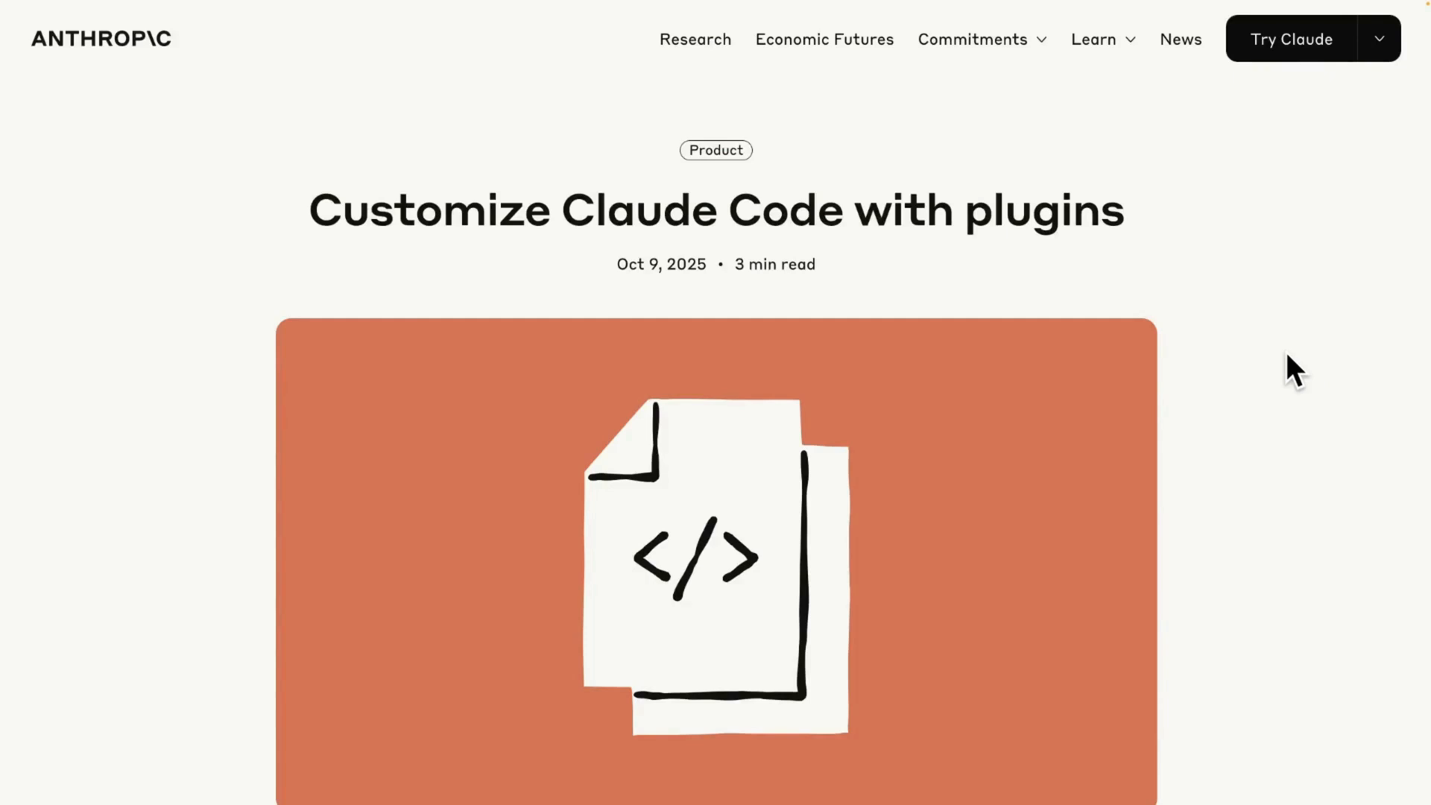
Bring the announcement's list of slash commands, subagents, MCP servers and hooks into view.
{"action": "scroll", "scroll_direction": "down", "scroll_amount": 3}
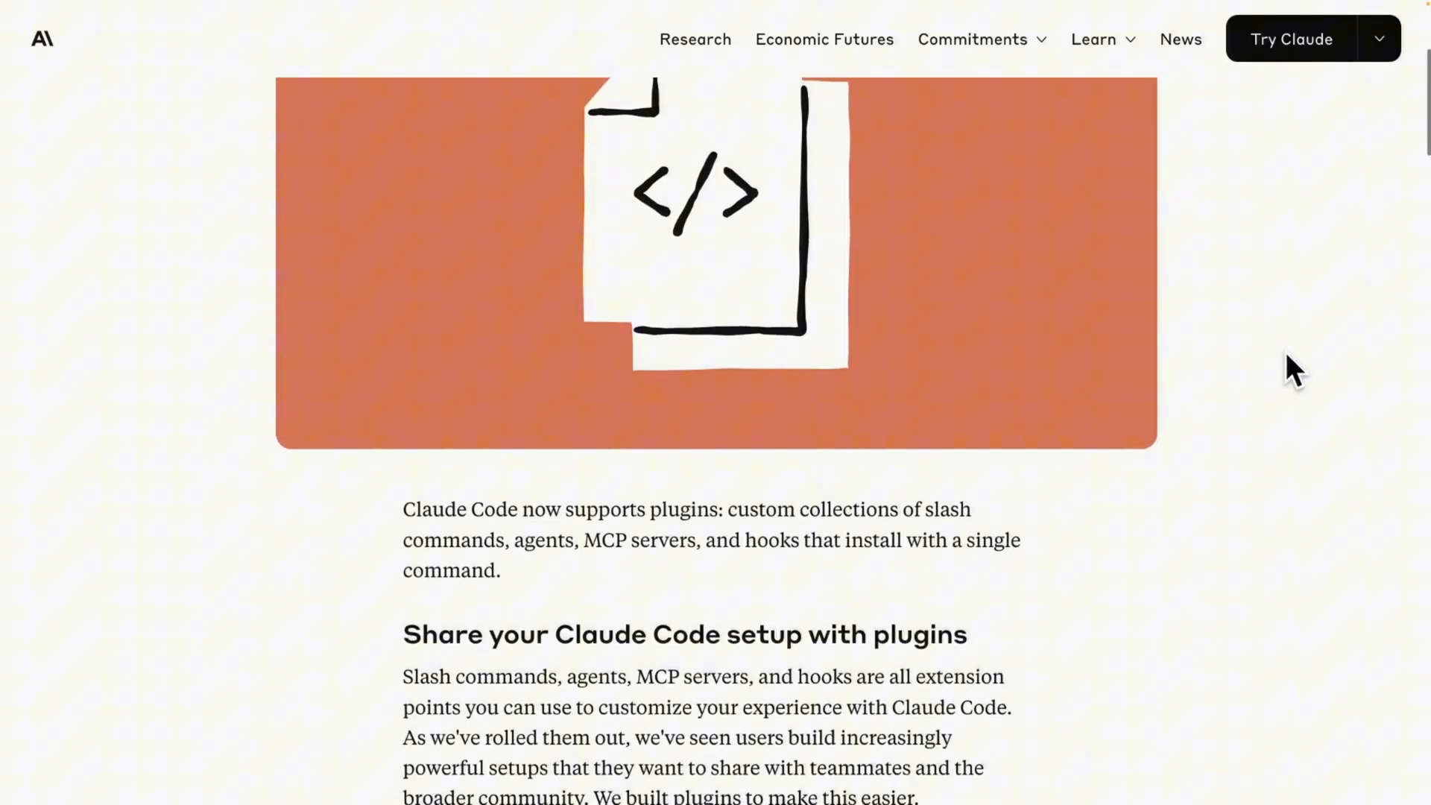
{"action": "scroll", "scroll_direction": "down", "scroll_amount": 3}
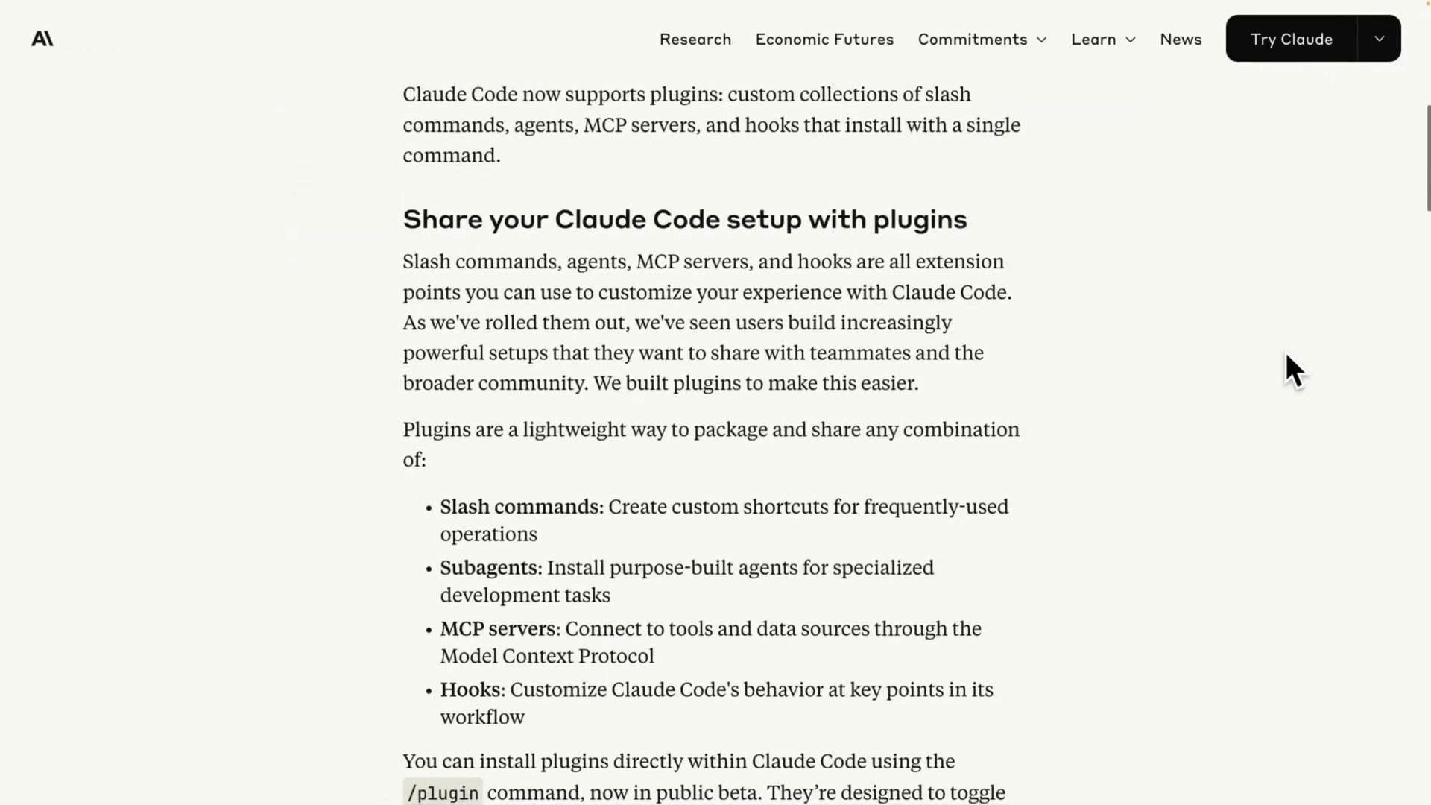
{"action": "scroll", "scroll_direction": "down", "scroll_amount": 3}
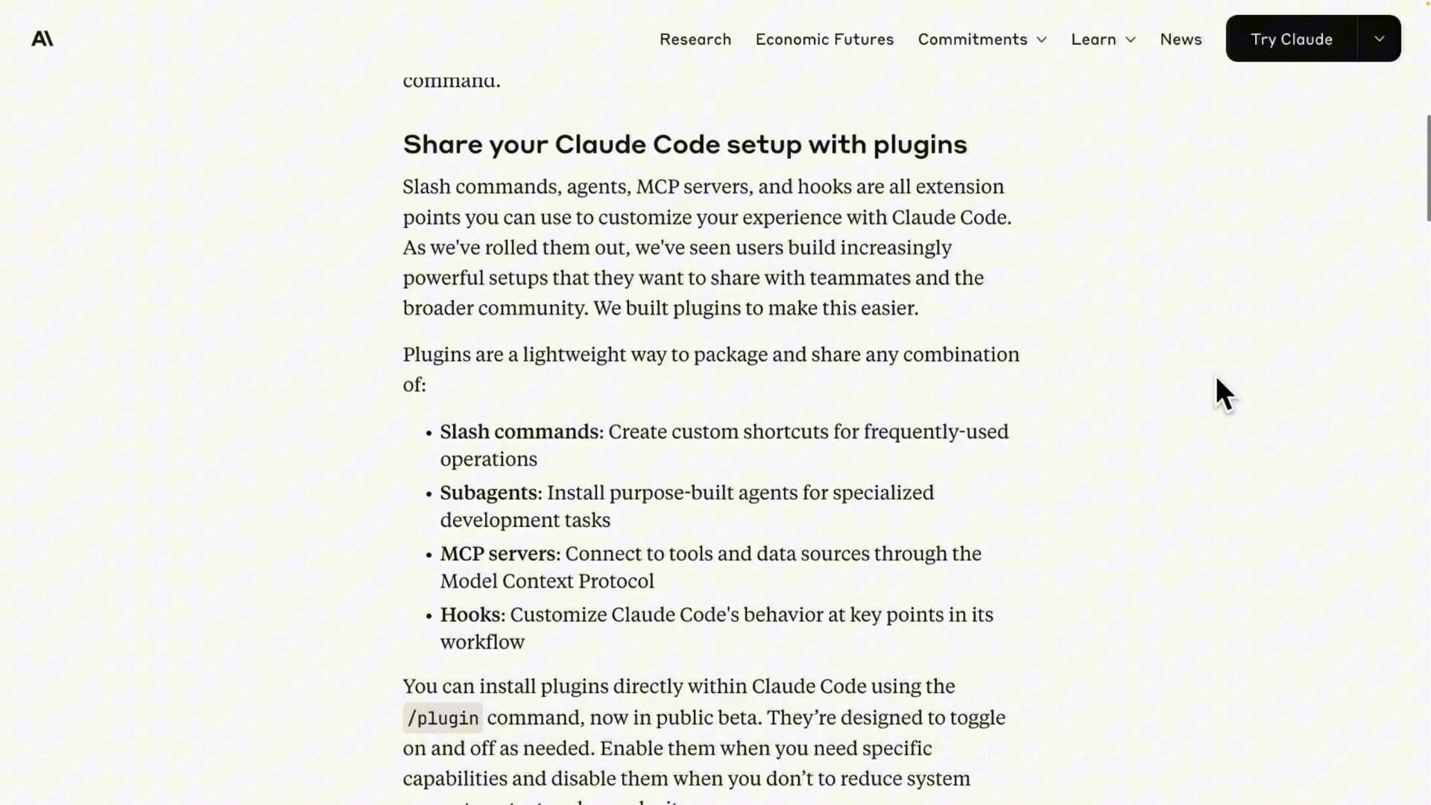
{"action": "scroll", "scroll_direction": "down", "scroll_amount": 3}
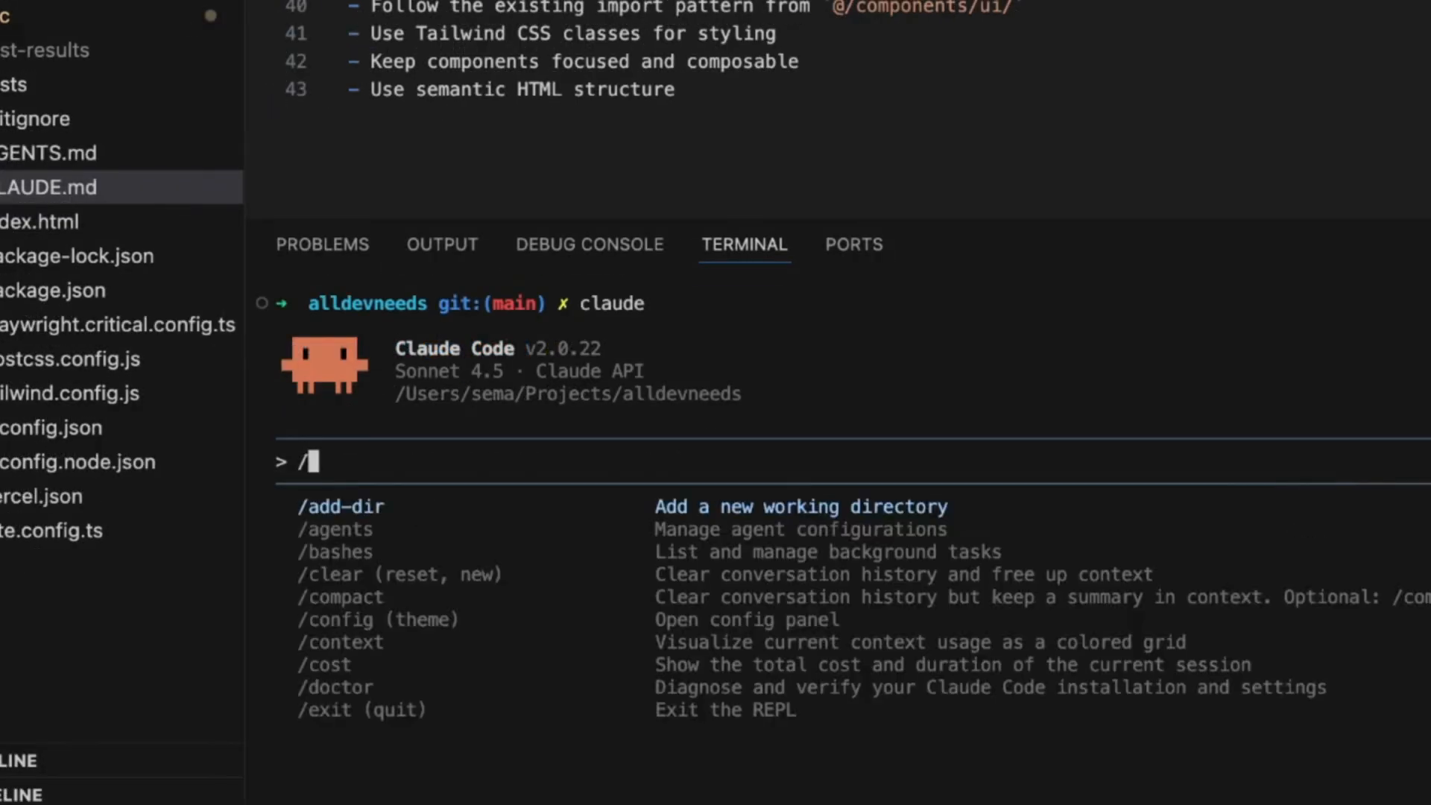
Filter Claude Code's slash commands to those matching 'plugin'.
{"action": "type", "text": "plugin"}
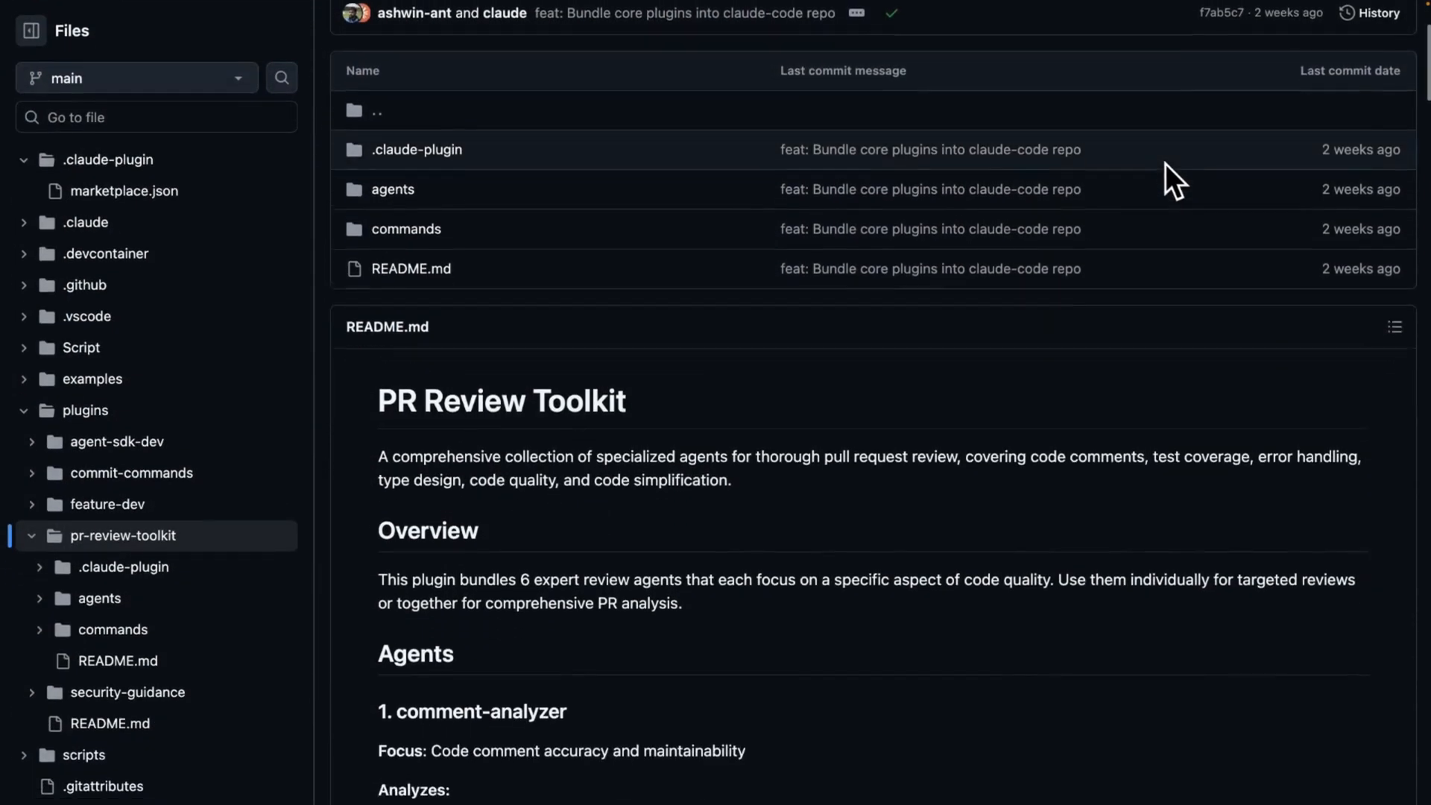
Read down the pr-review-toolkit README's description of its review agents.
{"action": "scroll", "scroll_direction": "down", "scroll_amount": 3}
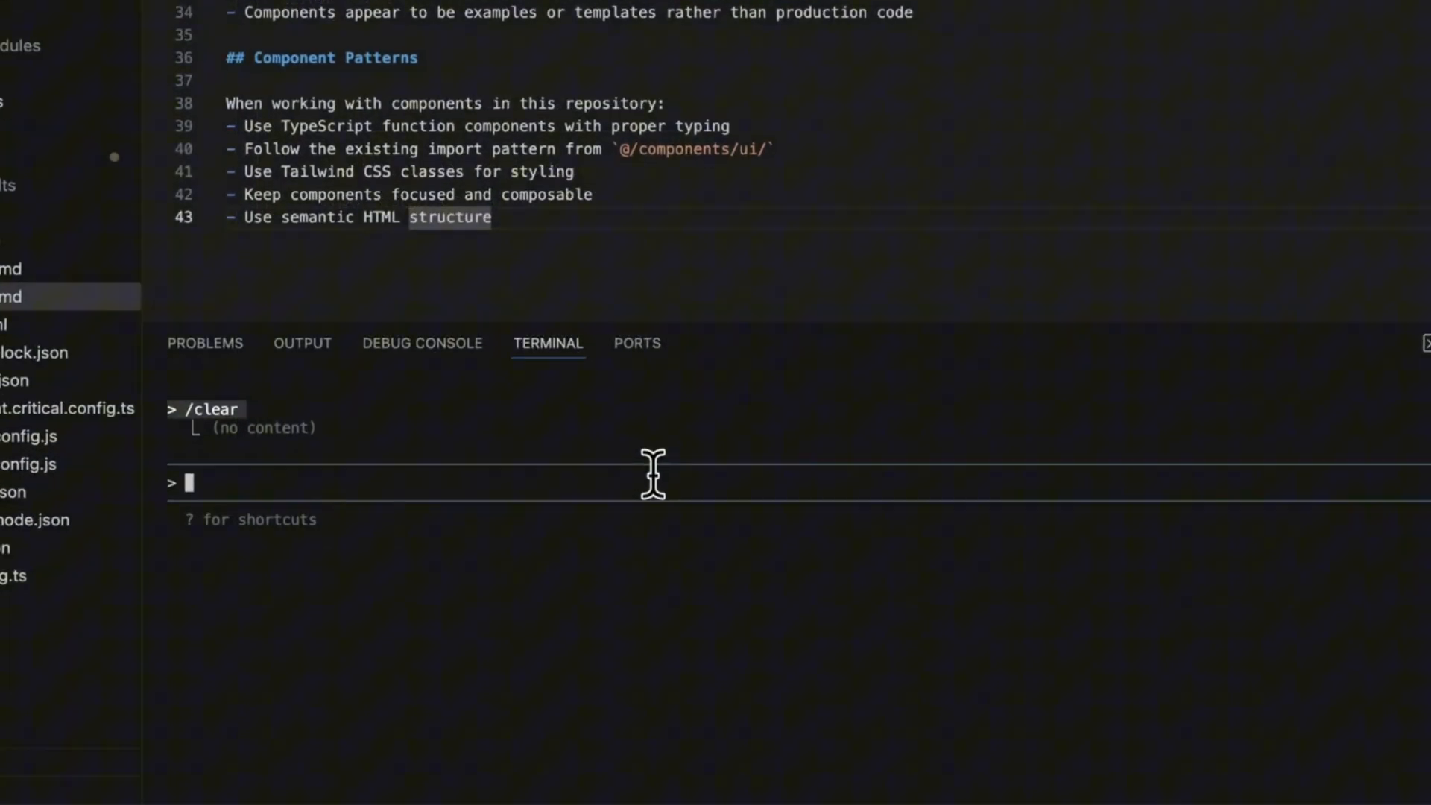
Start /pr-review-toolkit:review-pr and reference a file matching 'pr' with @.
{"action": "type", "text": "/pr"}
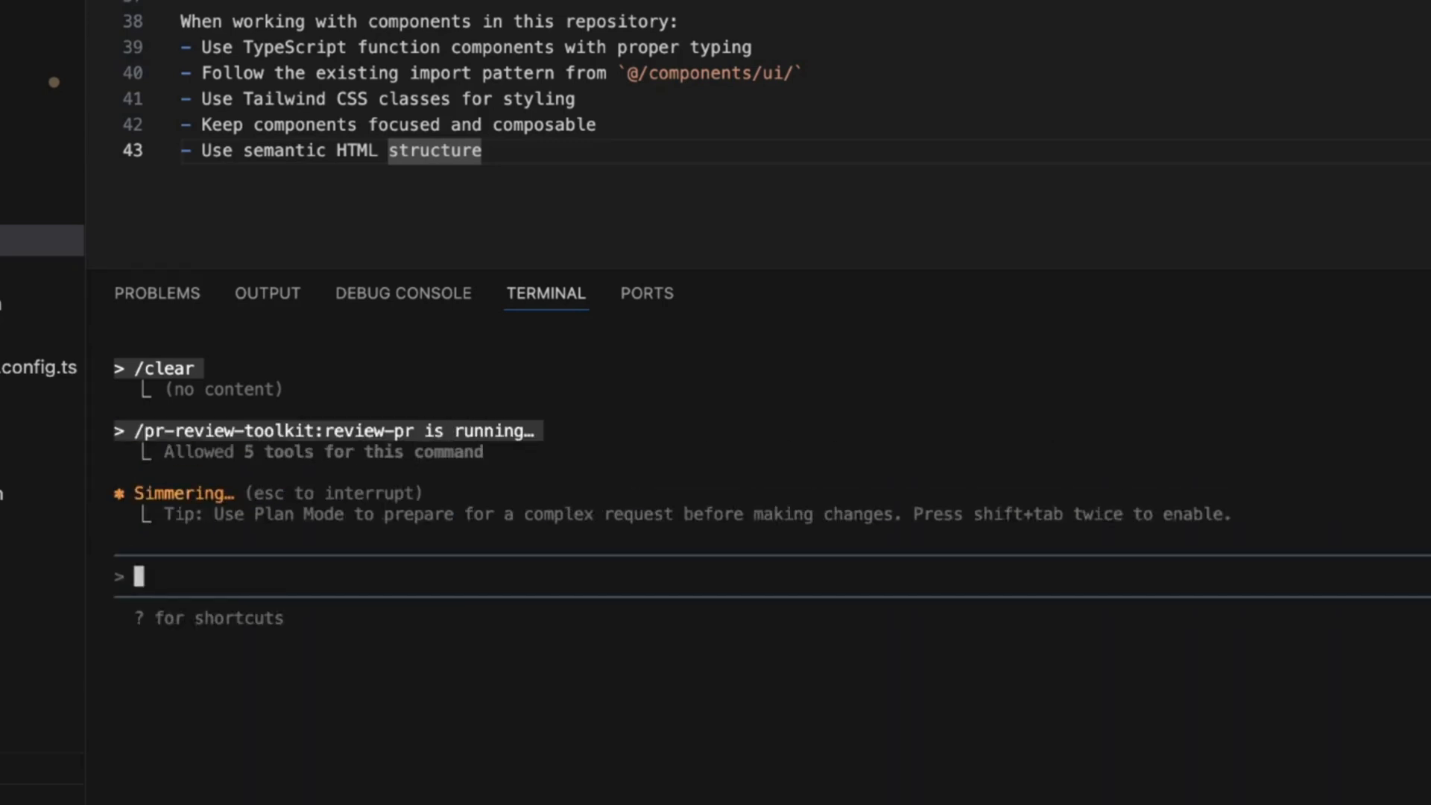
{"action": "type", "text": "@"}
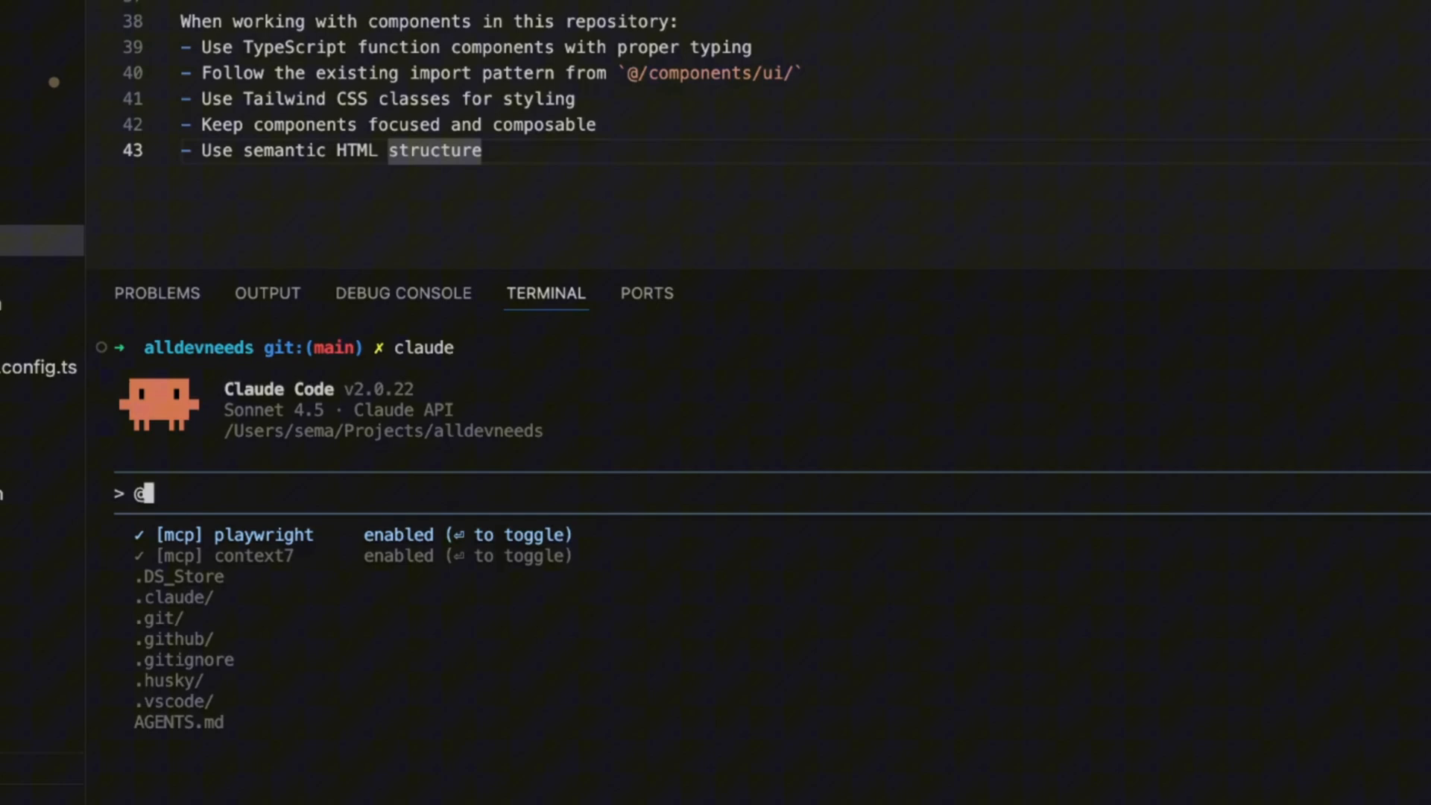
{"action": "type", "text": "pr"}
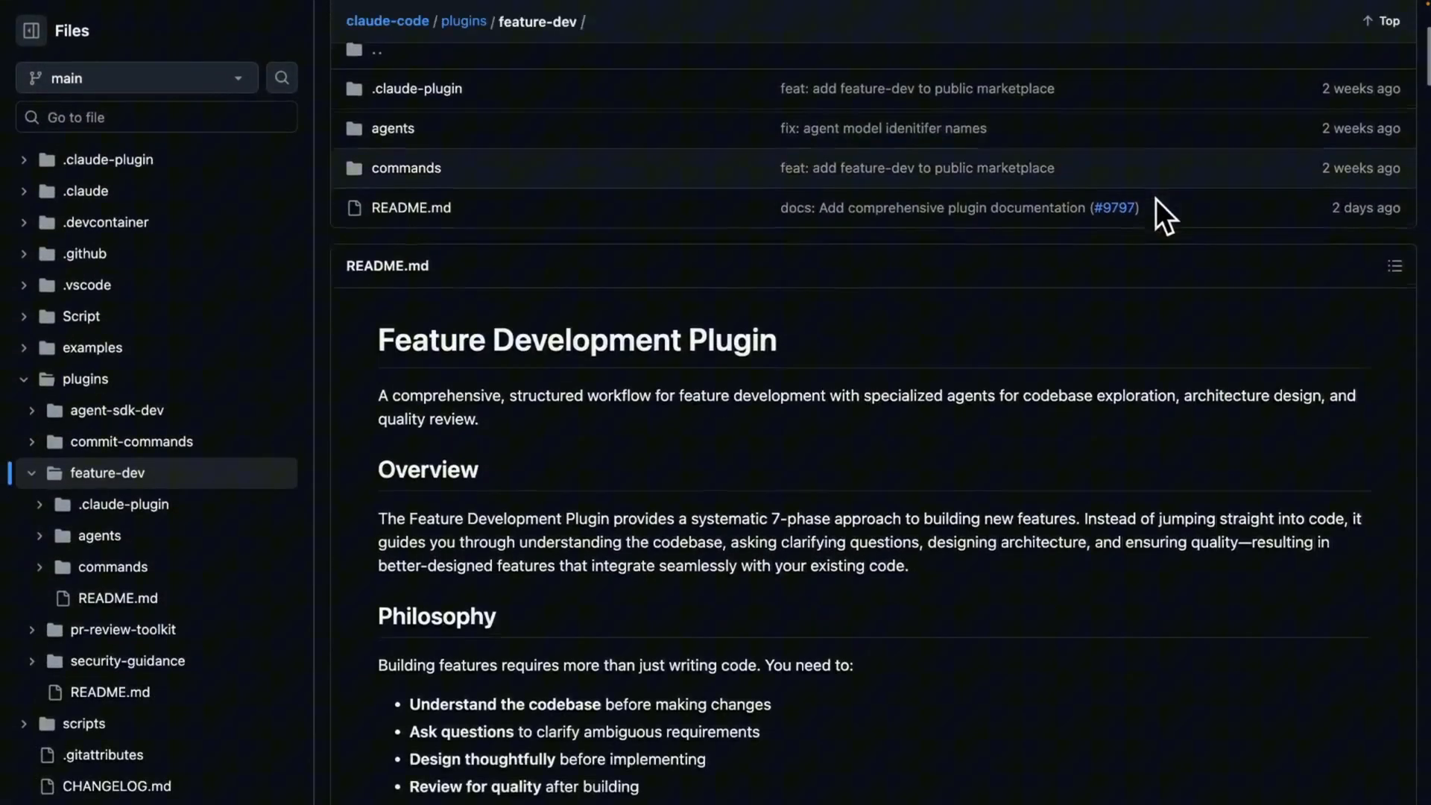
Read the feature-dev README to its /feature-dev command and move on to the marketplaces directory.
{"action": "scroll", "scroll_direction": "down", "scroll_amount": 3}
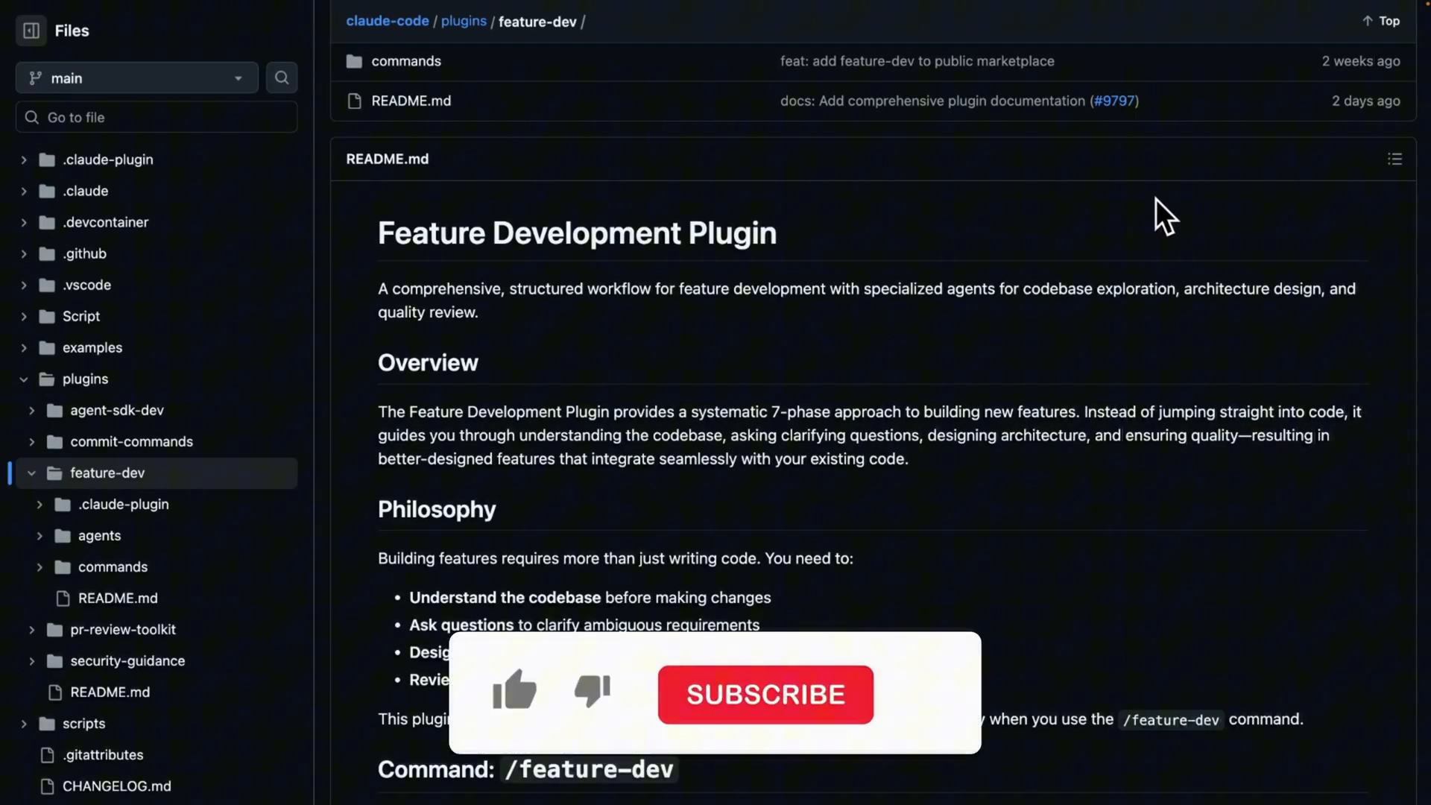
{"action": "left_click", "coordinate": [765, 694]}
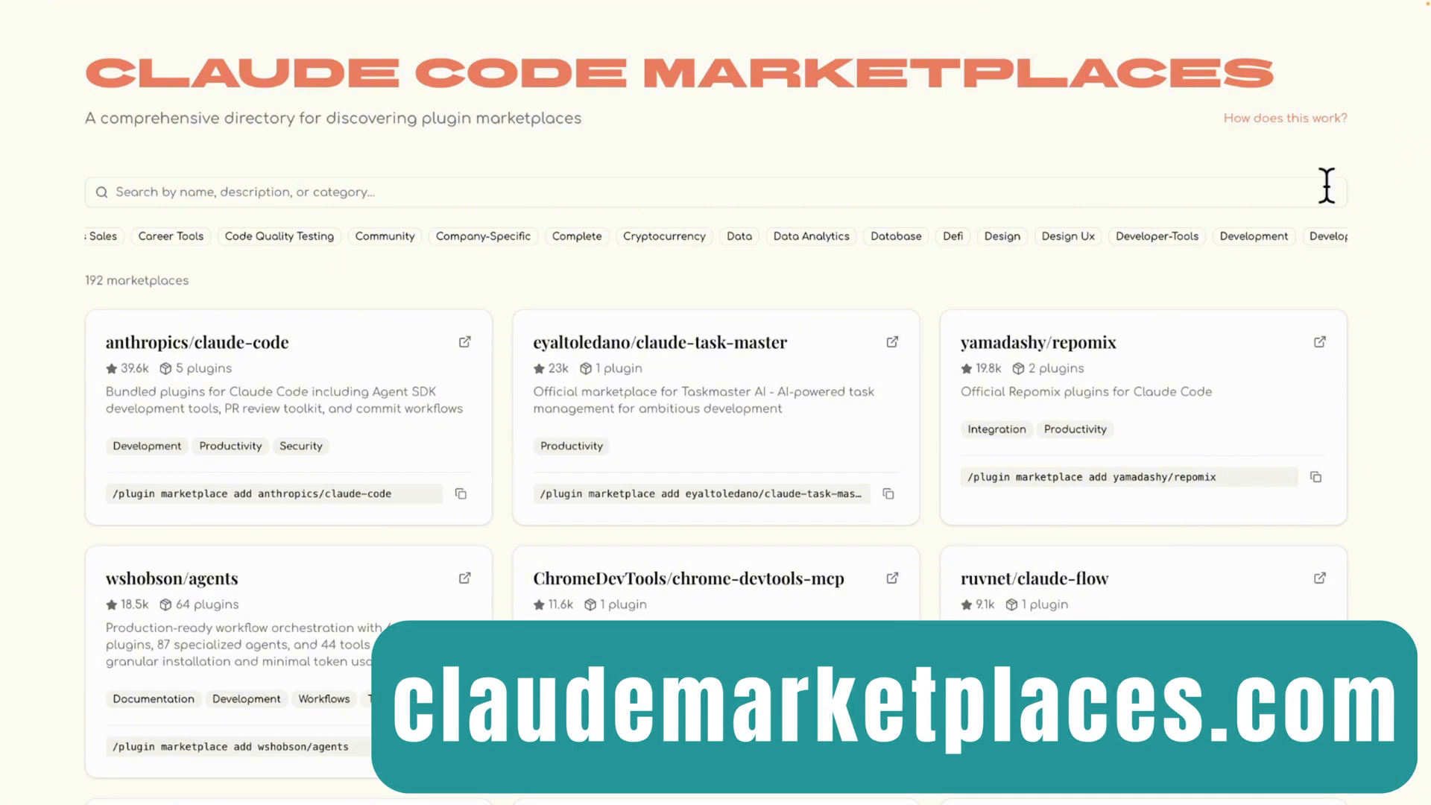
{"action": "mouse_move", "coordinate": [1264, 259]}
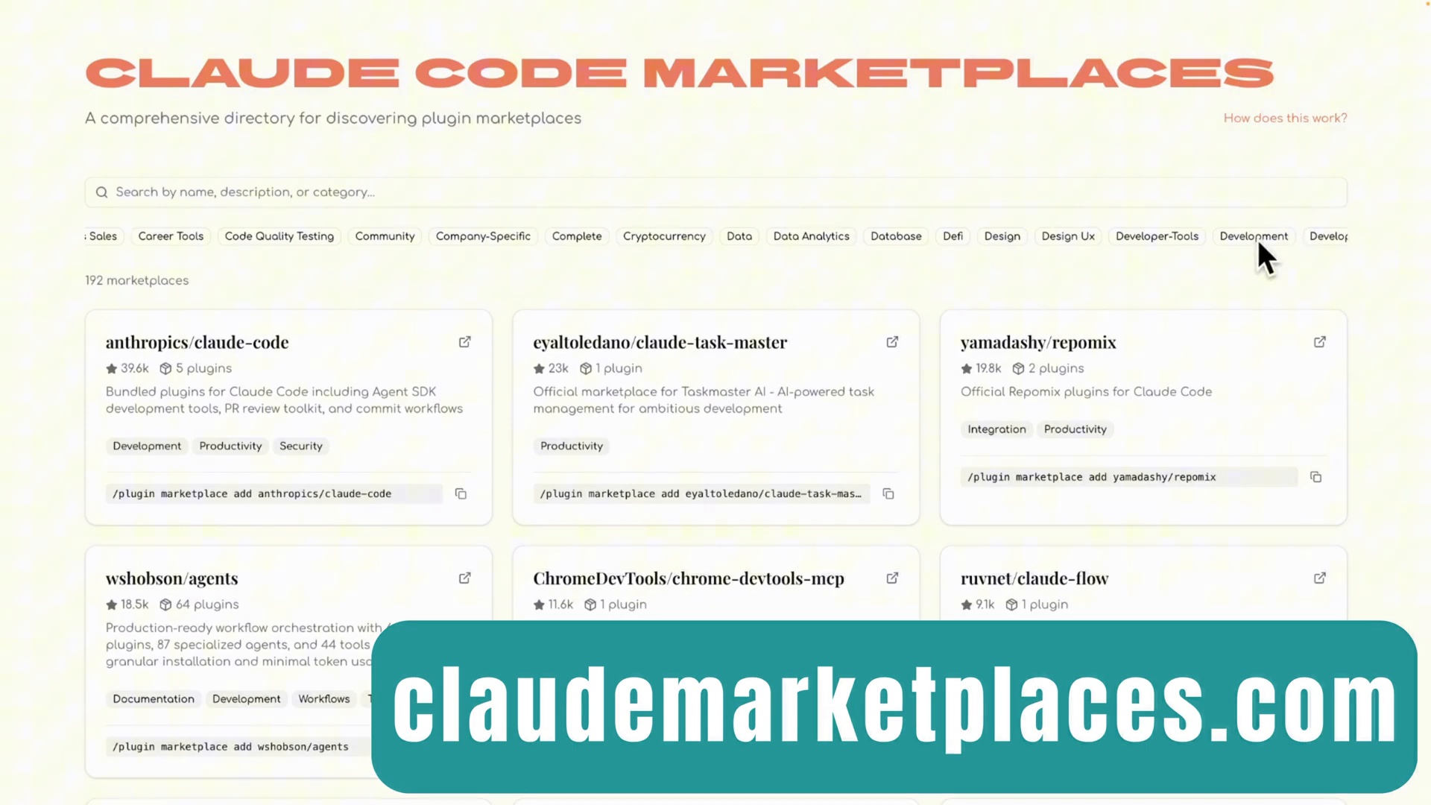
Pick a category chip in the directory of 192 plugin marketplaces.
{"action": "left_click", "coordinate": [1253, 237]}
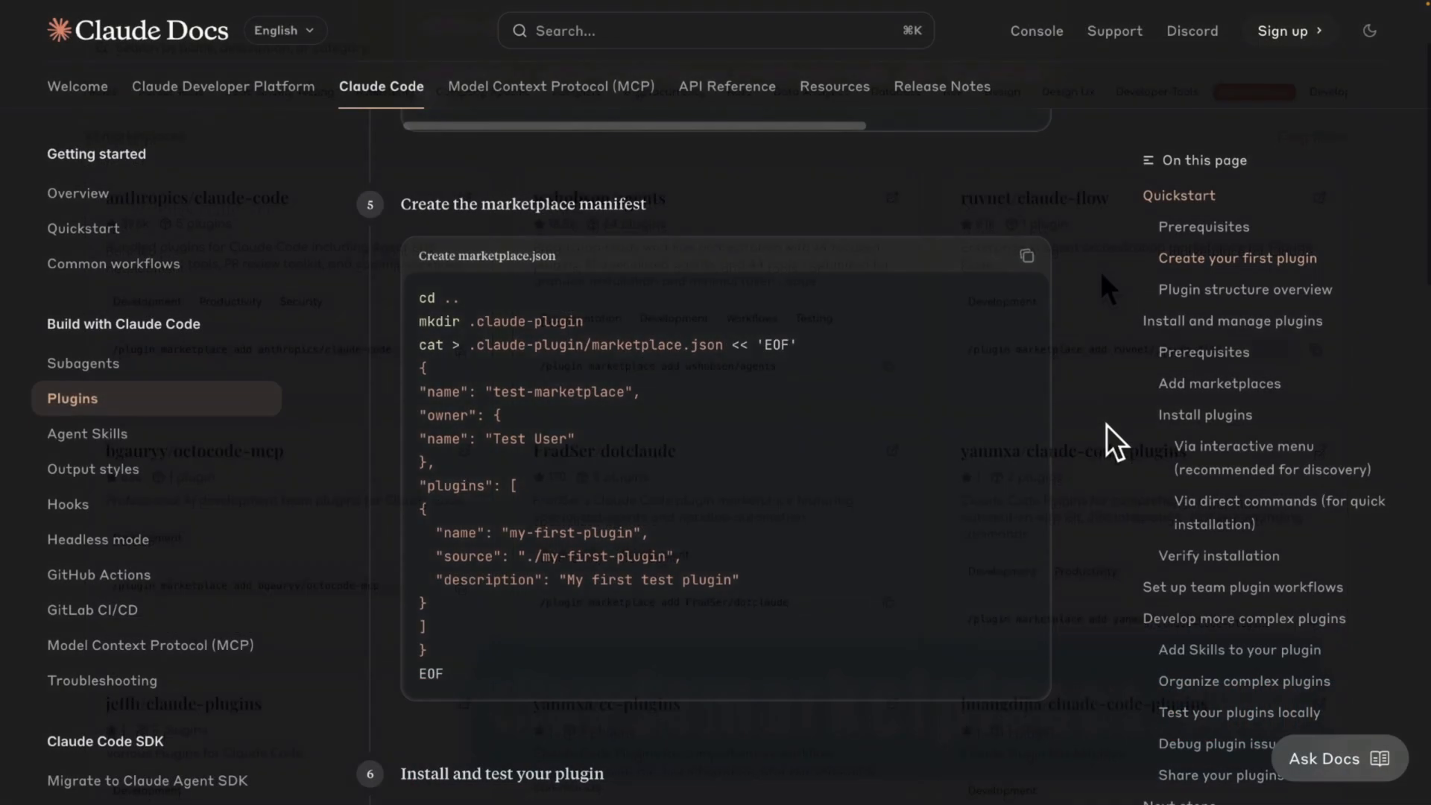
Reach 'Create the marketplace manifest' in the docs, then the announcement's setup-sharing section.
{"action": "scroll", "scroll_direction": "down", "scroll_amount": 3}
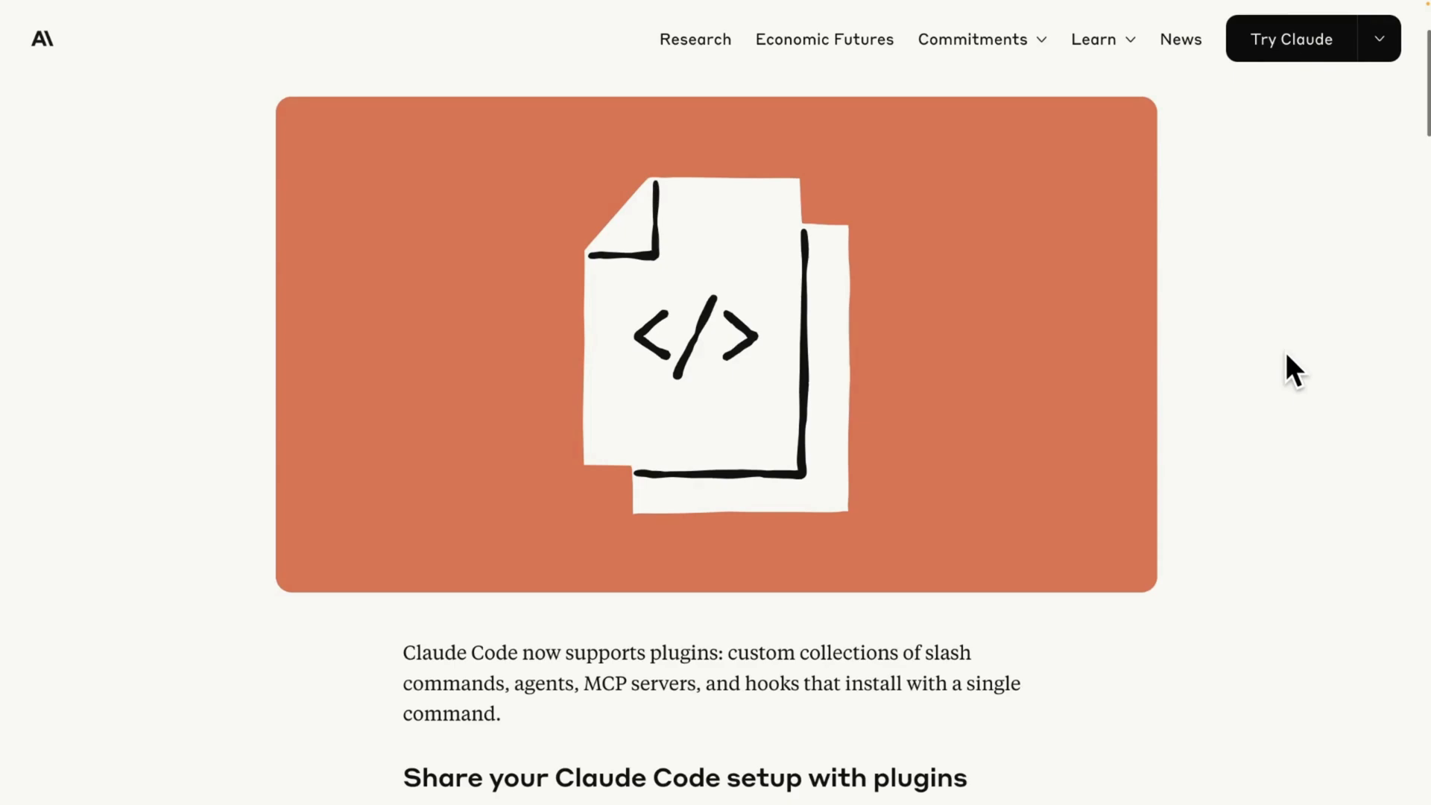
{"action": "scroll", "scroll_direction": "down", "scroll_amount": 3}
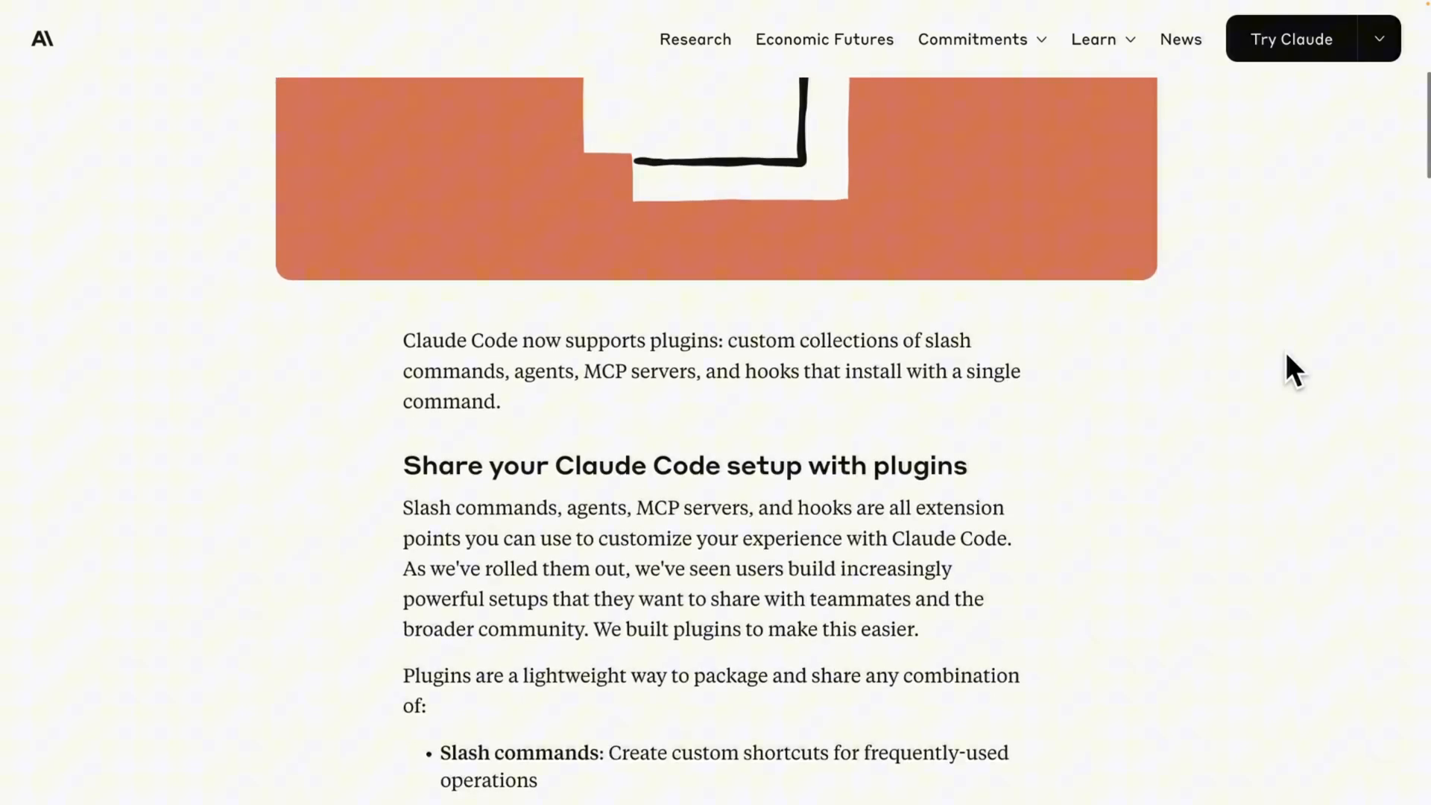